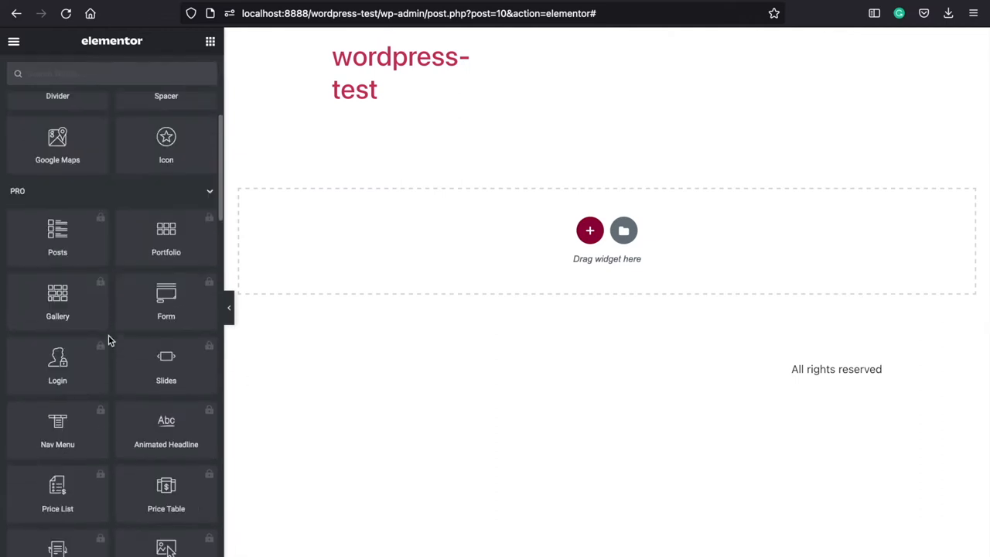
# Step: Start a new section from the drop area so the column-structure picker appears
pyautogui.scroll(-3)
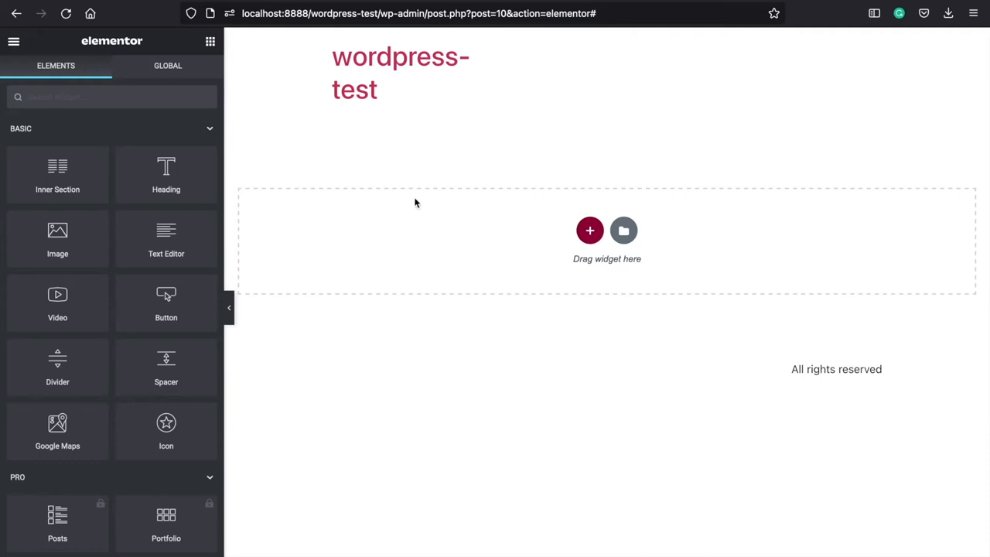
pyautogui.moveTo(590, 231)
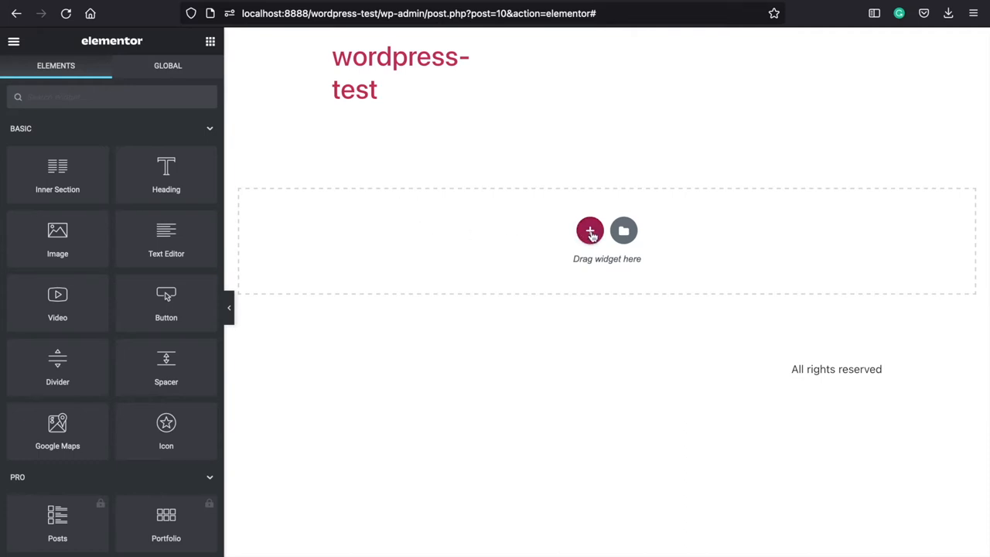
pyautogui.click(590, 231)
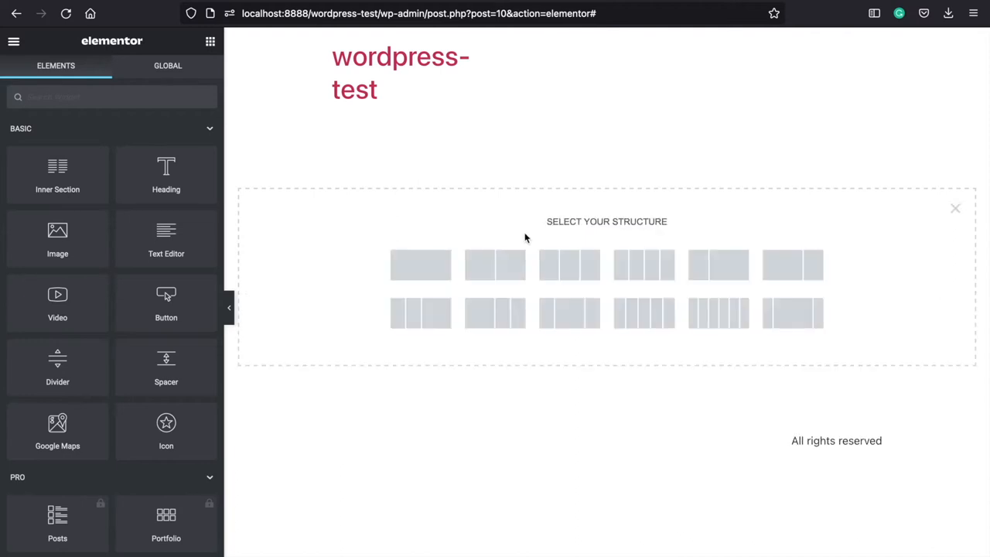
pyautogui.moveTo(495, 265)
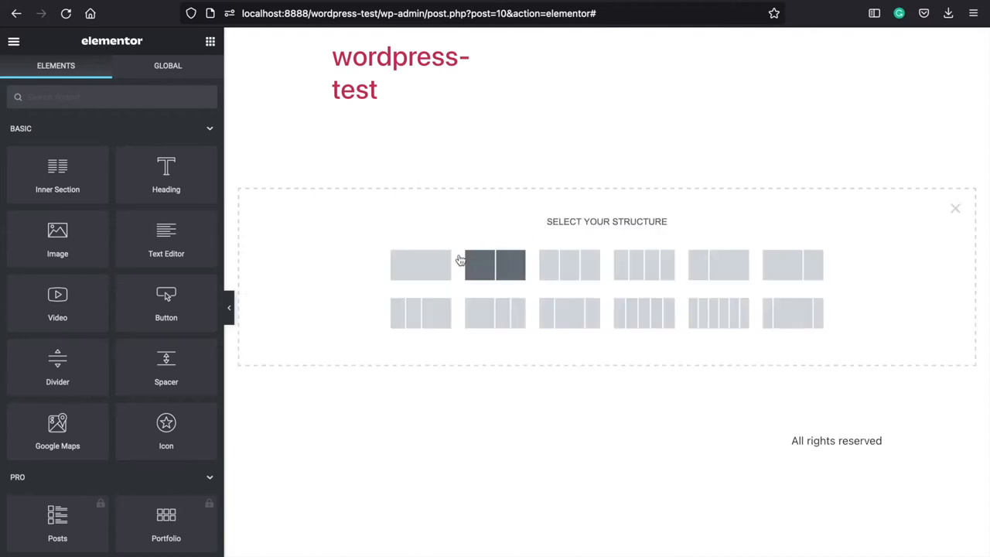
pyautogui.moveTo(478, 275)
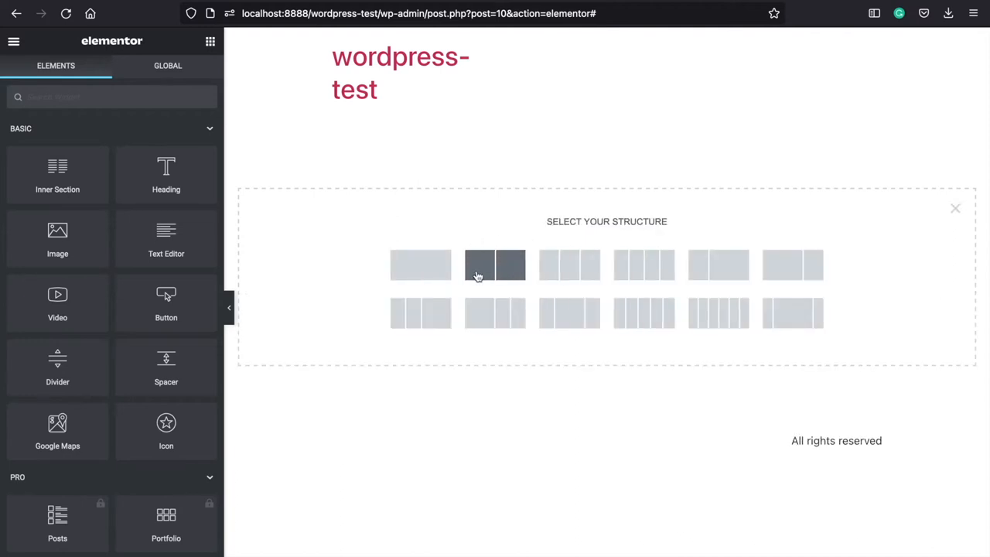
pyautogui.moveTo(420, 265)
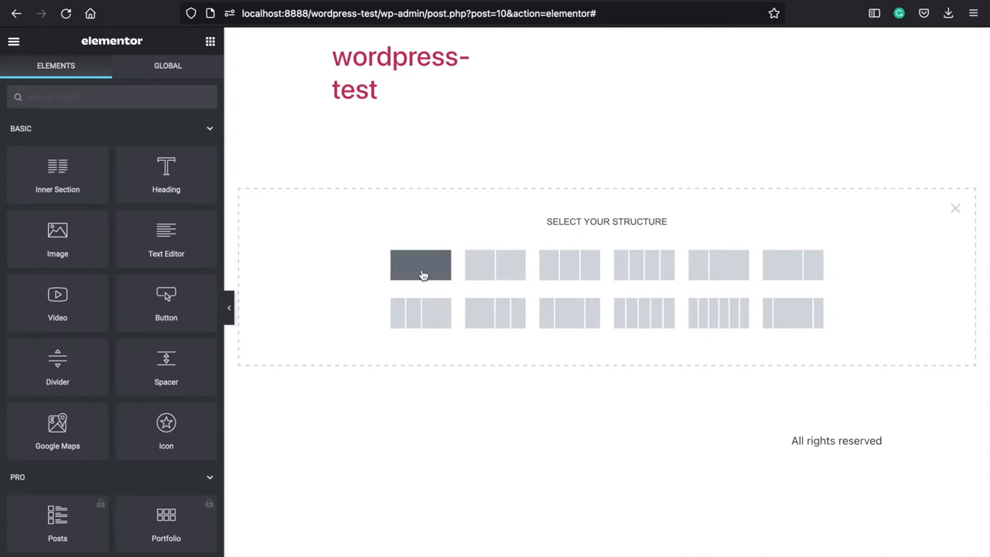
# Step: Make a single-column section holding a Heading widget with its text aligned Center
pyautogui.click(421, 265)
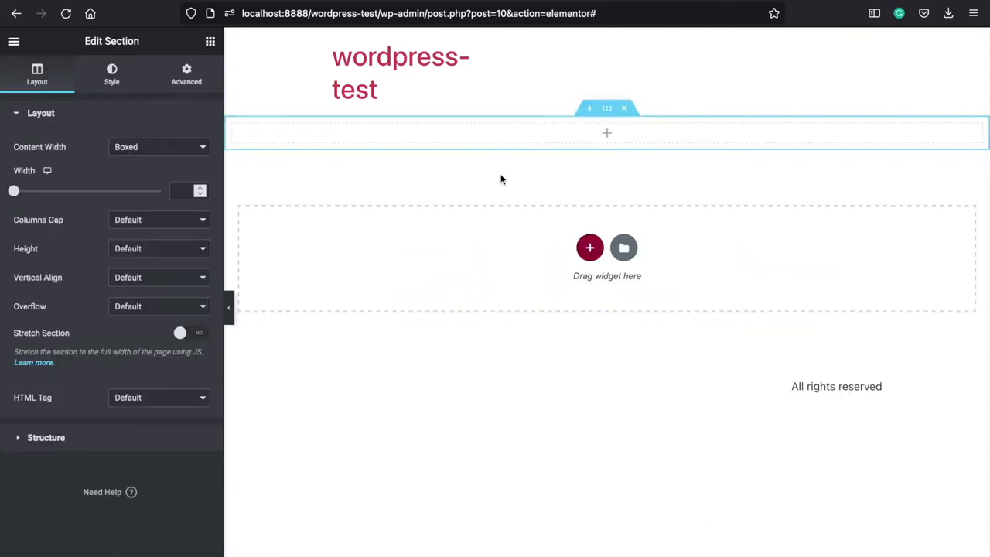
pyautogui.moveTo(532, 168)
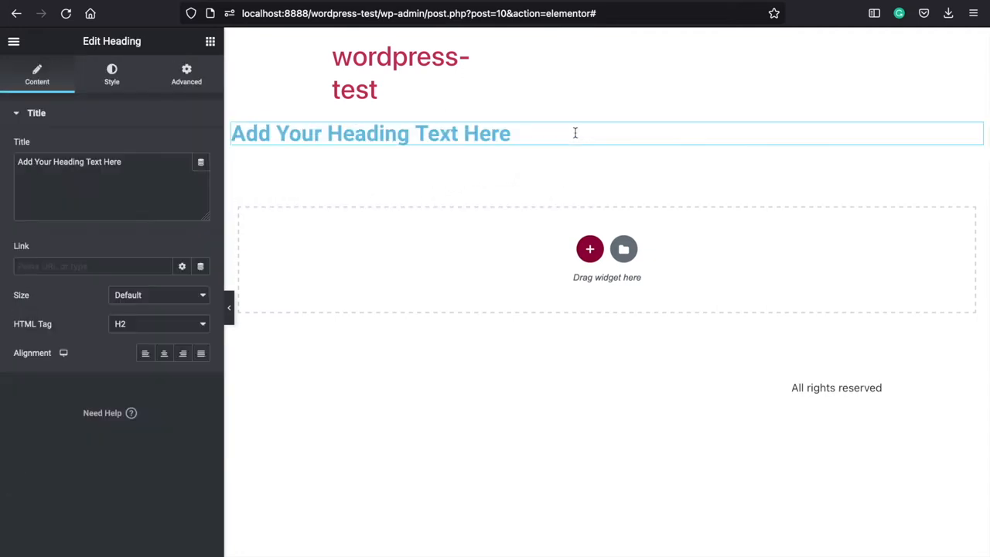
pyautogui.moveTo(167, 343)
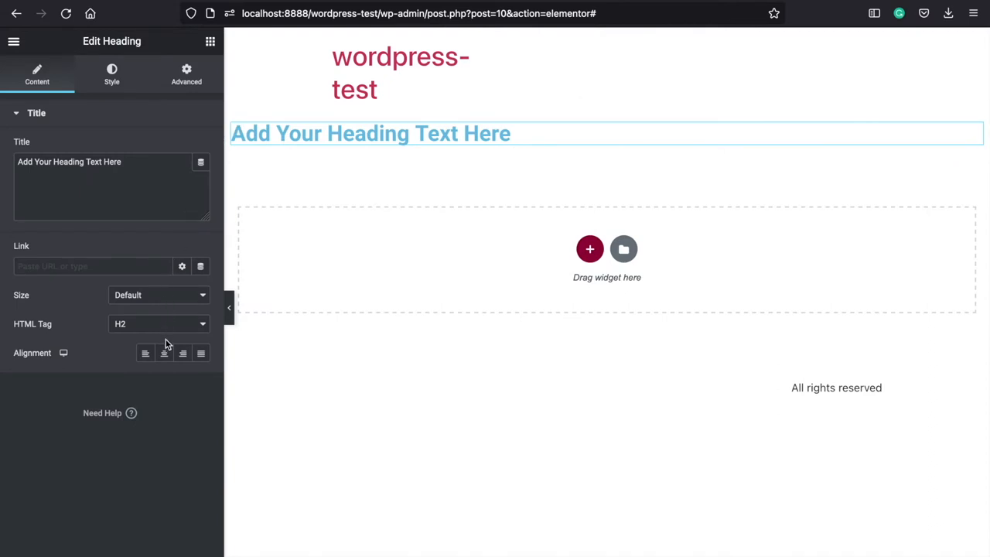
pyautogui.click(164, 352)
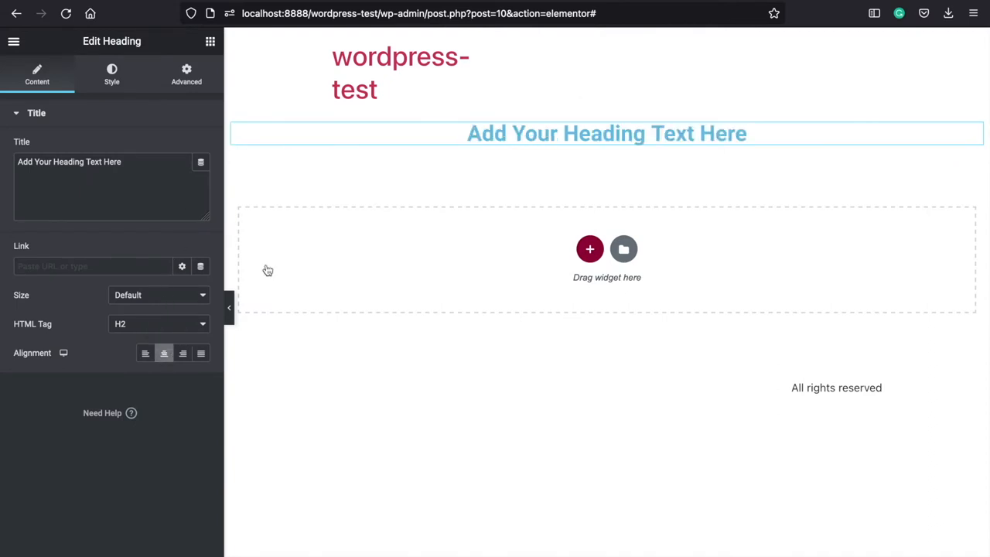
pyautogui.click(606, 133)
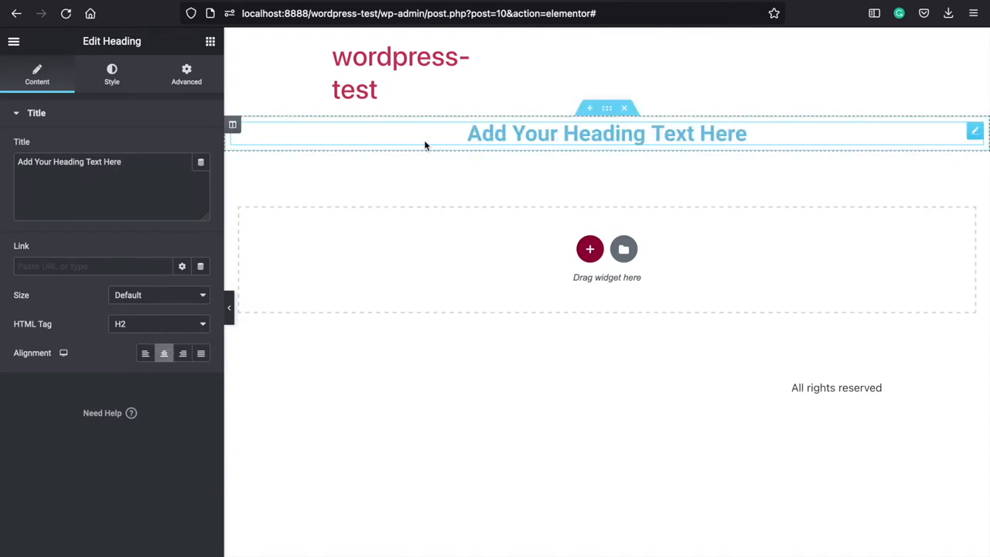
pyautogui.moveTo(393, 168)
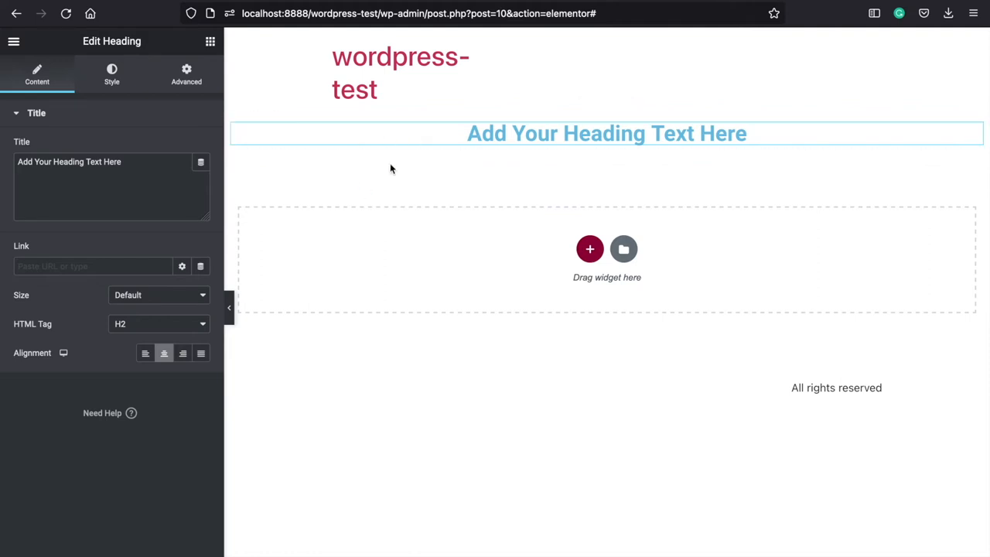
pyautogui.moveTo(347, 169)
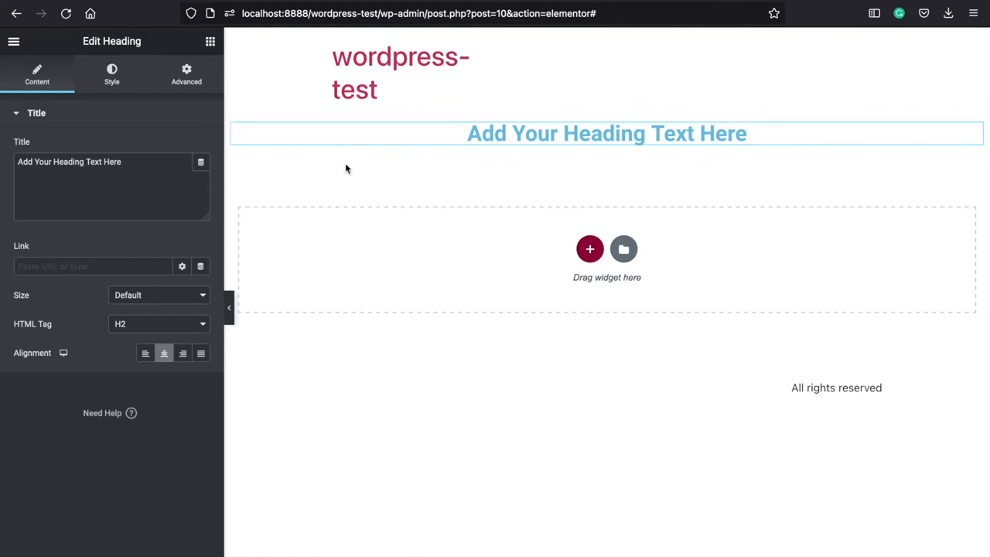
pyautogui.moveTo(811, 290)
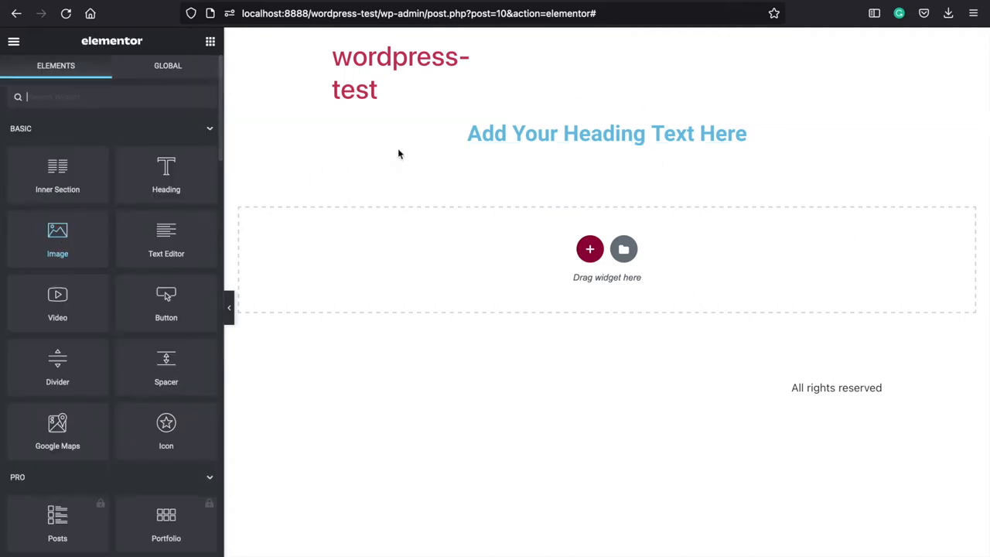
# Step: Place an Image widget under the heading and try dropping a second image beside it
pyautogui.moveTo(57, 238); pyautogui.dragTo(389, 183)
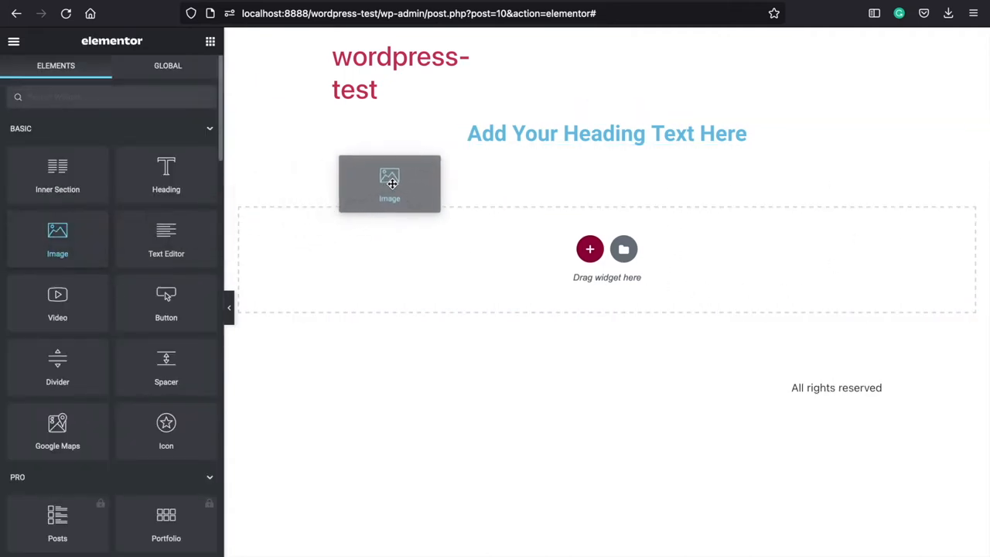
pyautogui.moveTo(390, 182); pyautogui.dragTo(529, 145)
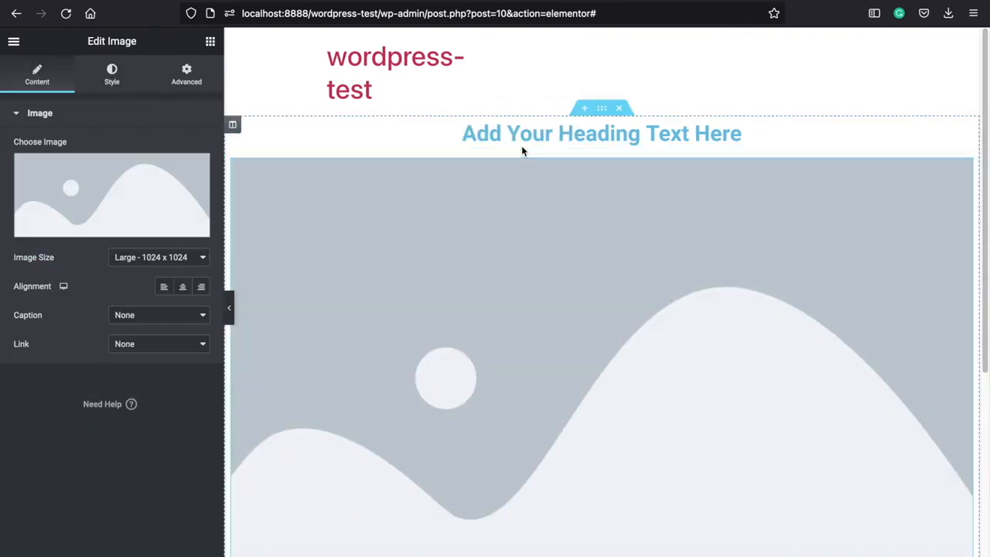
pyautogui.moveTo(266, 235)
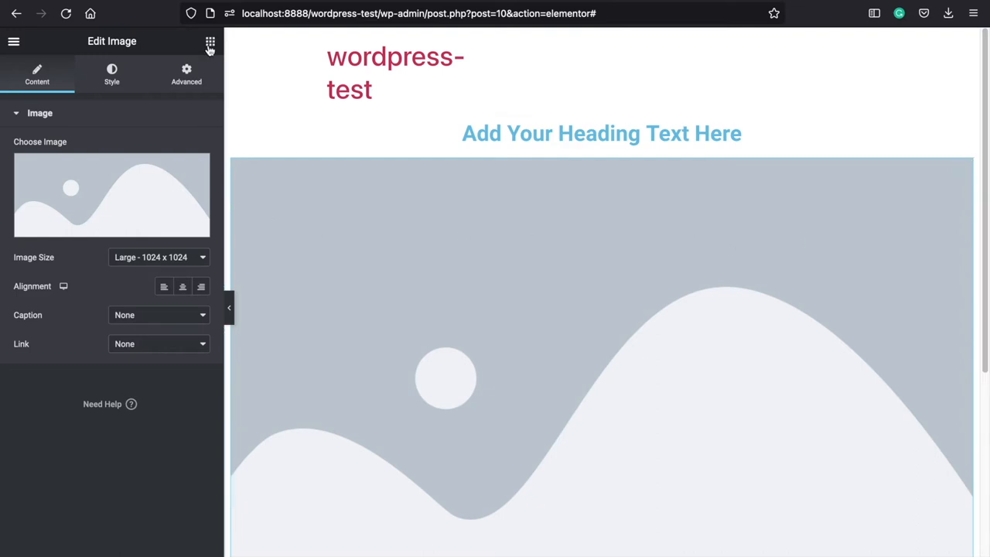
pyautogui.click(210, 42)
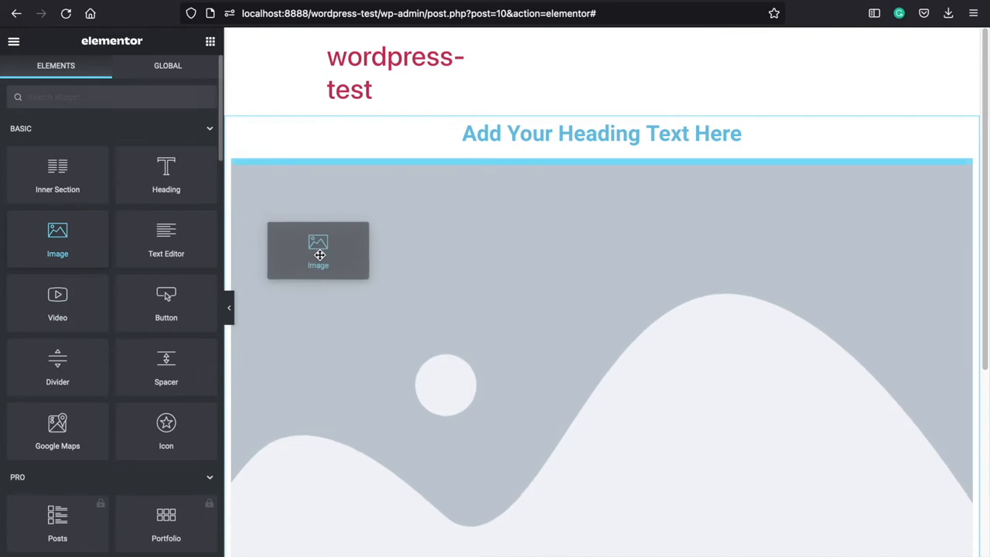
pyautogui.moveTo(319, 251); pyautogui.dragTo(958, 300)
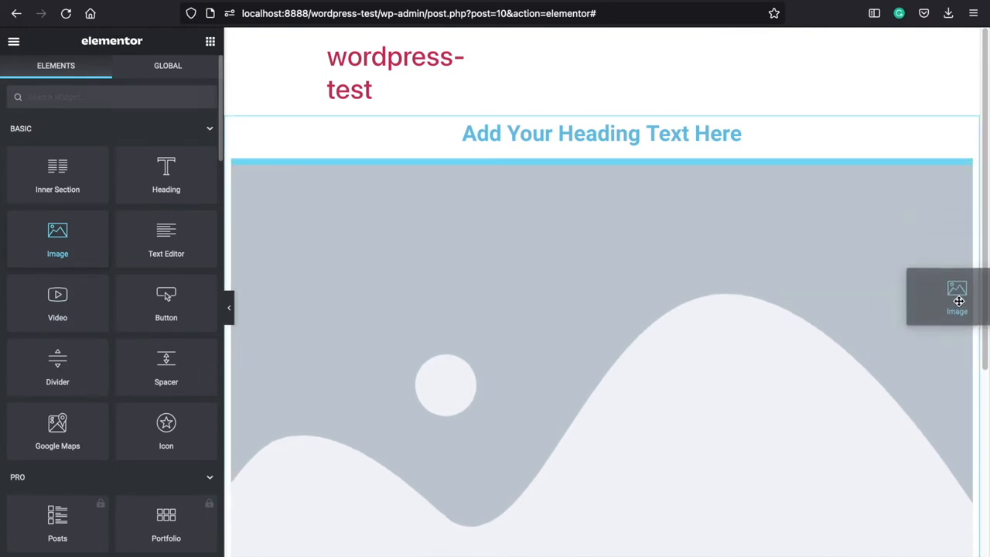
pyautogui.moveTo(956, 300); pyautogui.dragTo(443, 348)
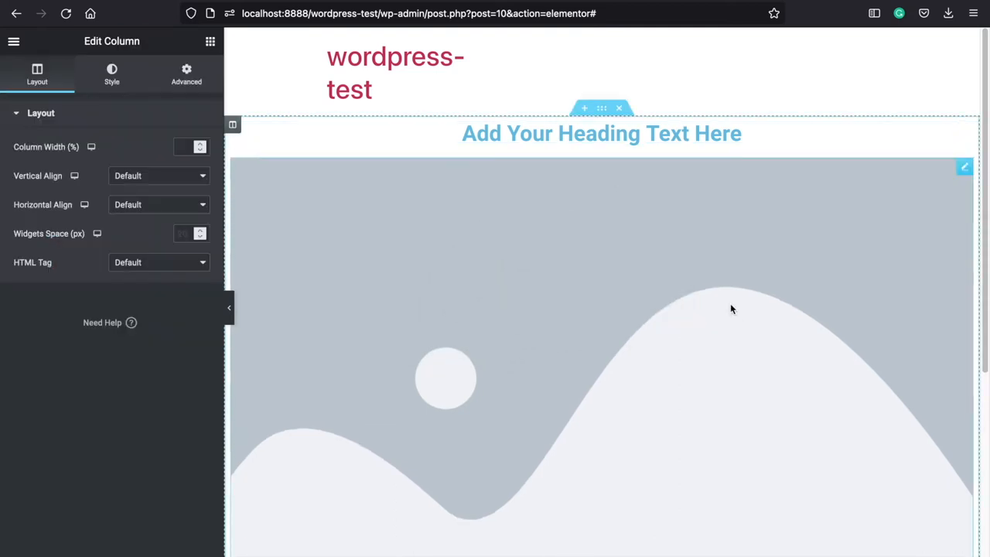
pyautogui.moveTo(362, 226)
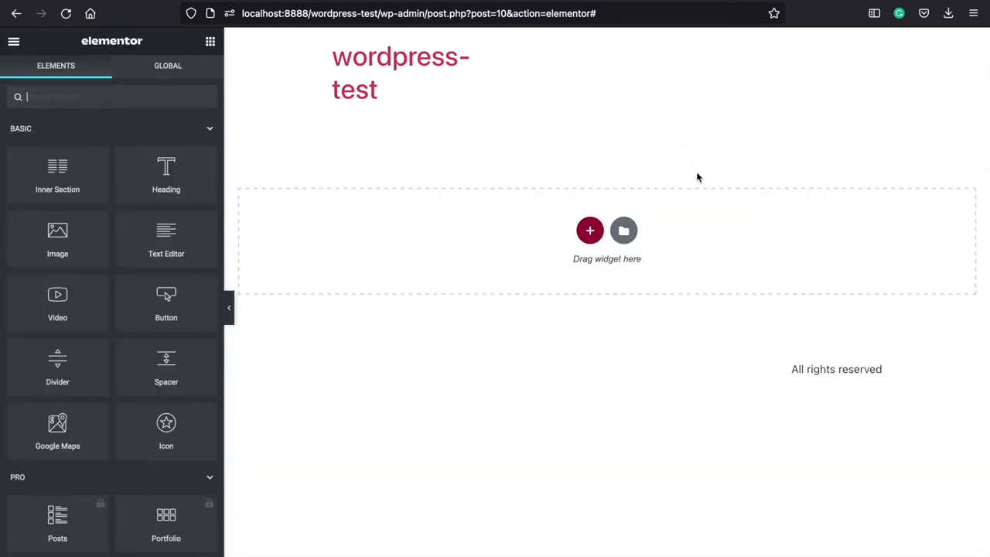
# Step: Create a two-column section and put an Image widget into the empty right column
pyautogui.click(589, 229)
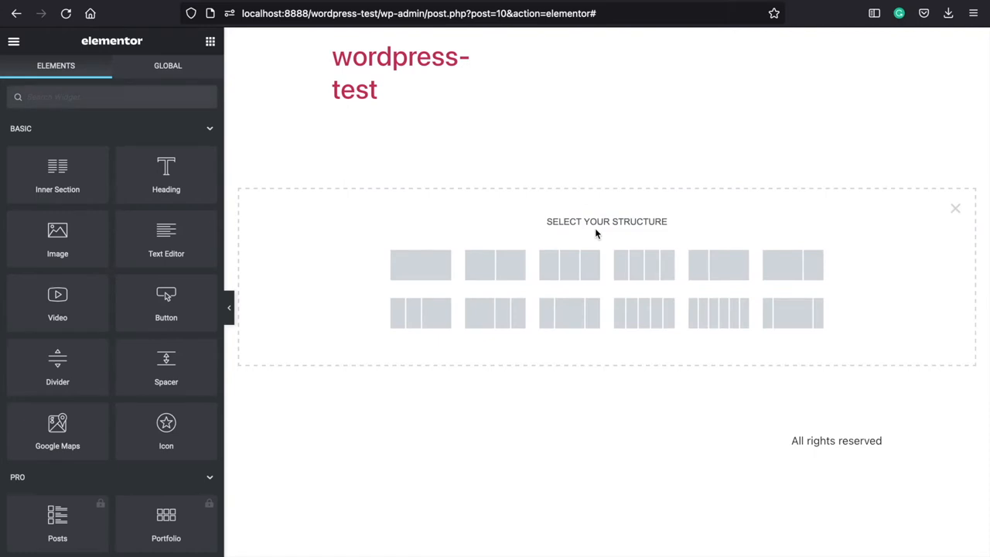
pyautogui.moveTo(495, 266)
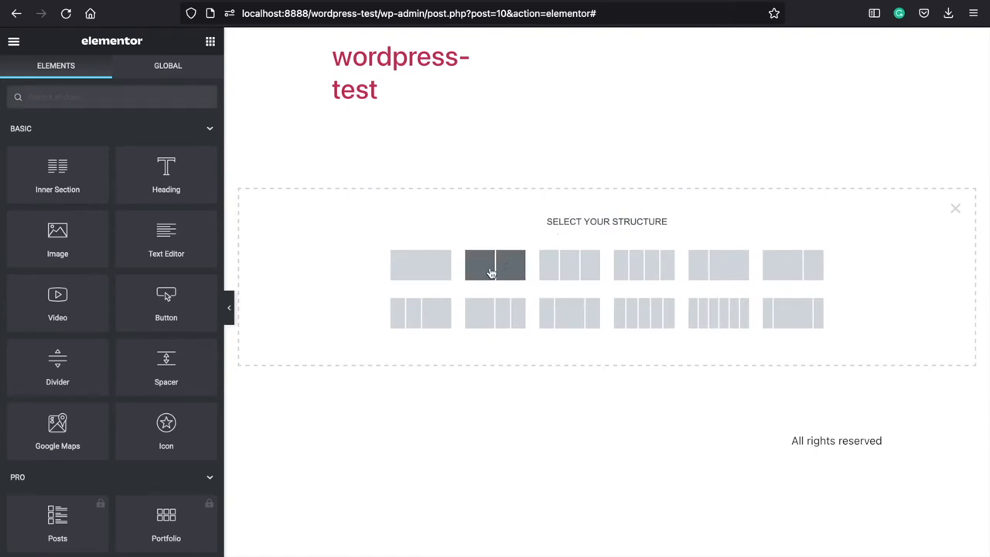
pyautogui.moveTo(493, 266)
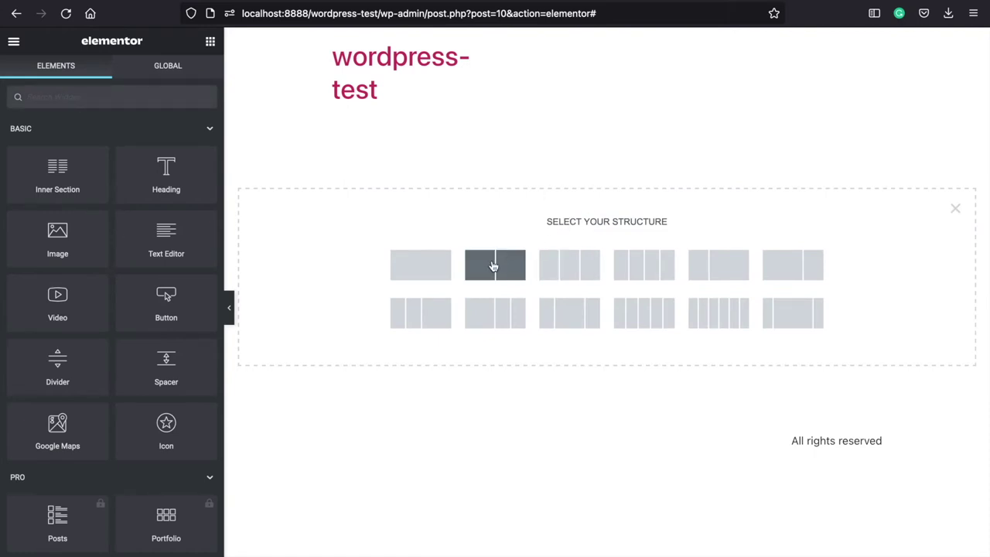
pyautogui.click(495, 264)
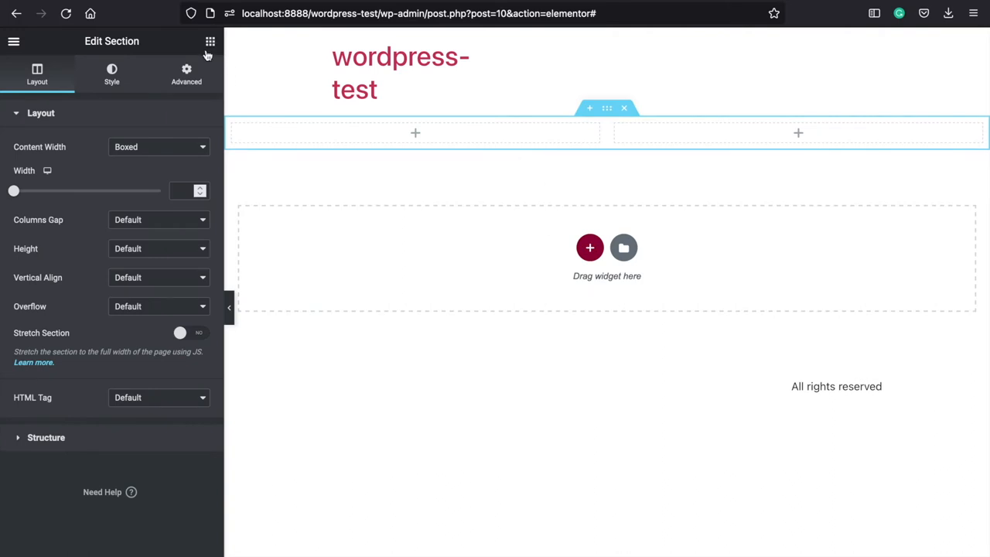
pyautogui.click(211, 41)
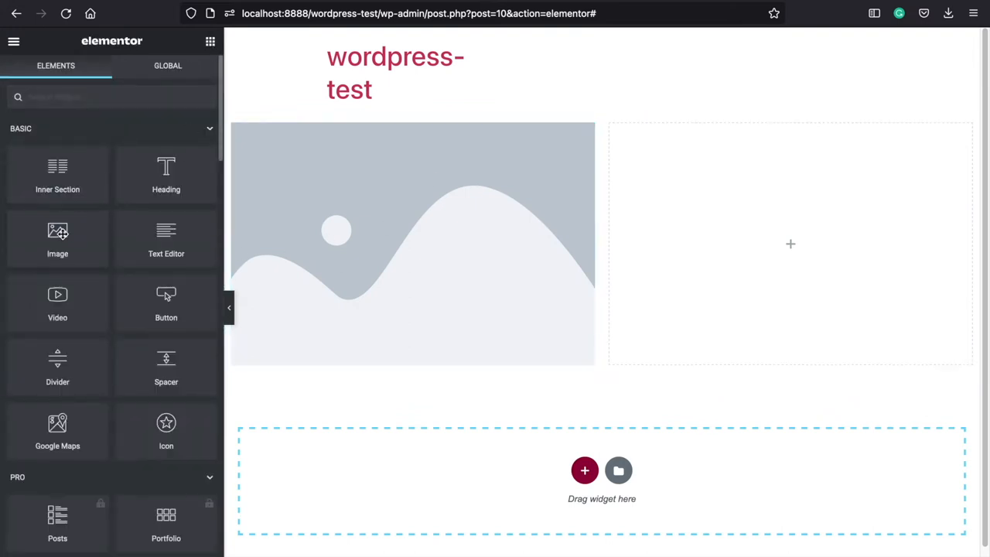
pyautogui.moveTo(57, 240); pyautogui.dragTo(790, 245)
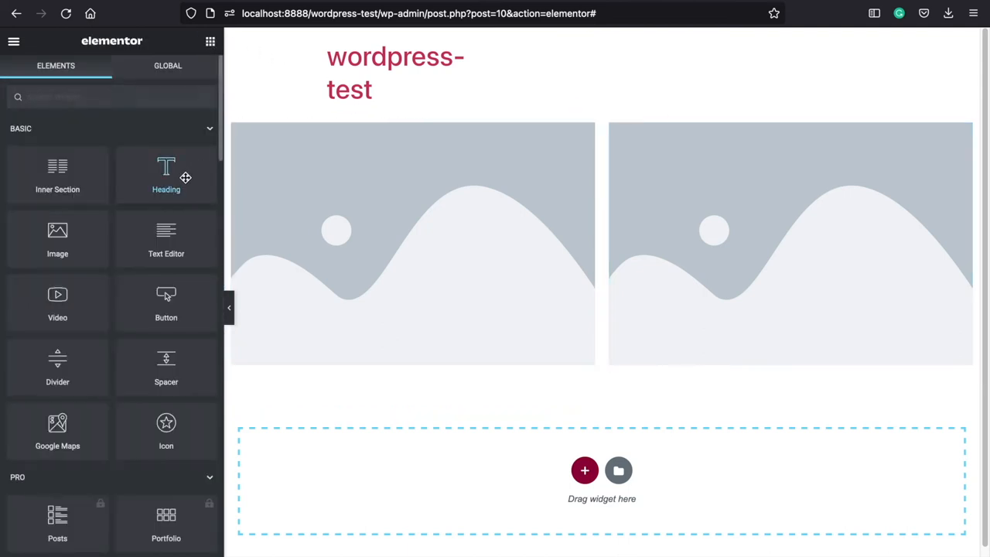
# Step: Add a Heading widget above the left image and align its text Center
pyautogui.moveTo(167, 173); pyautogui.dragTo(410, 133)
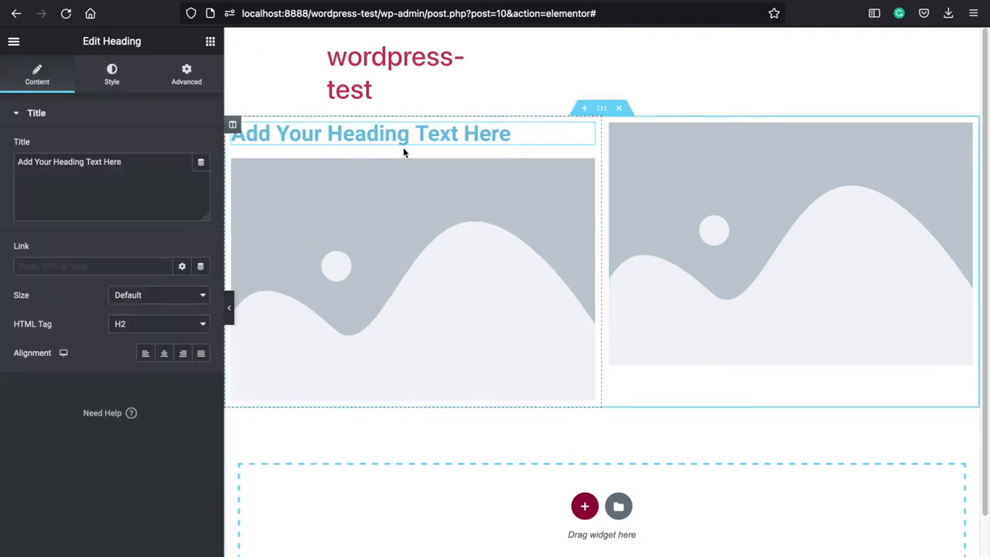
pyautogui.click(411, 278)
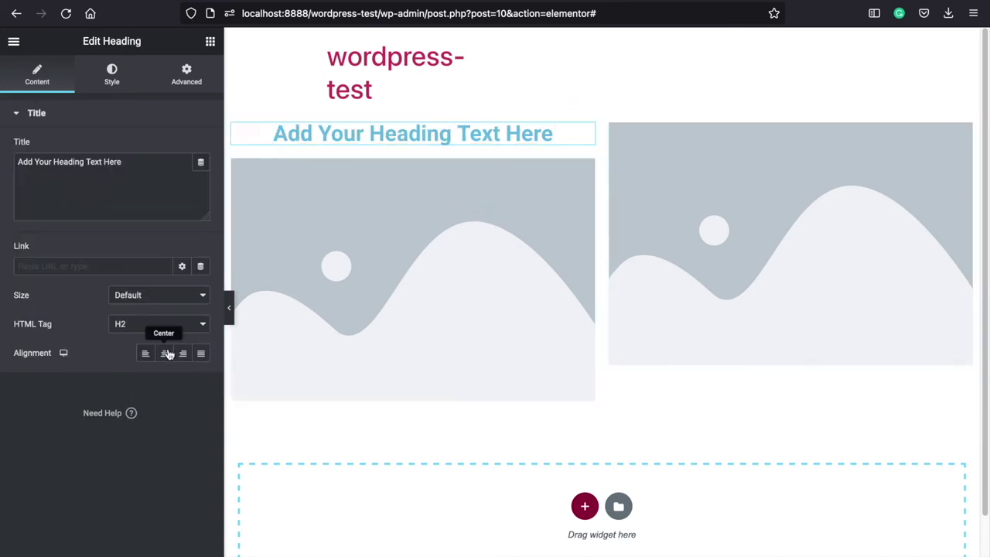
pyautogui.click(163, 353)
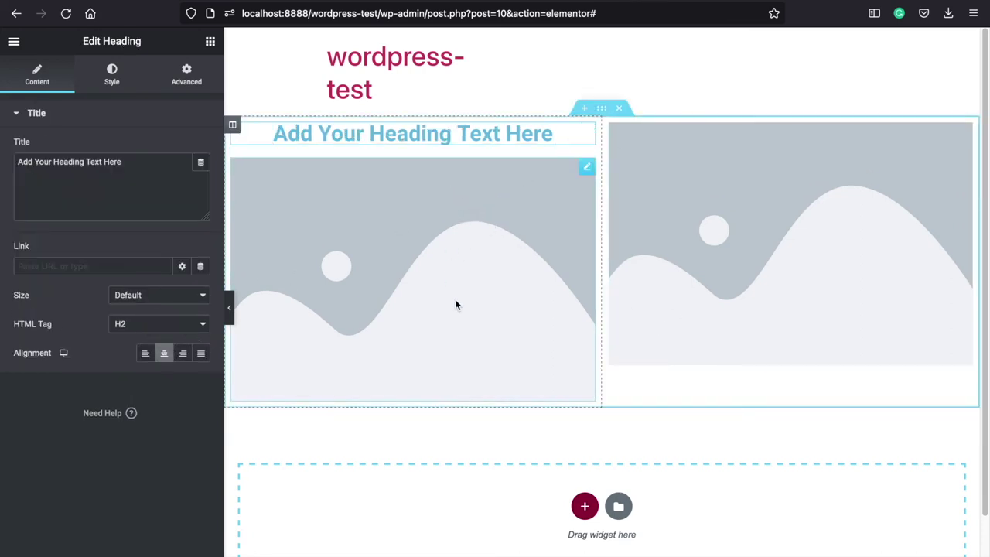
pyautogui.moveTo(644, 248)
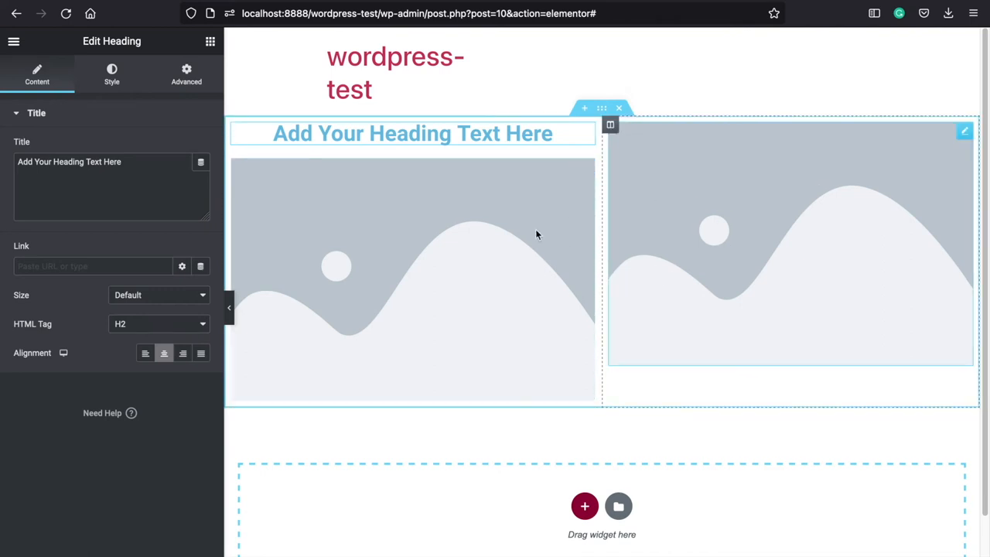
pyautogui.moveTo(507, 282)
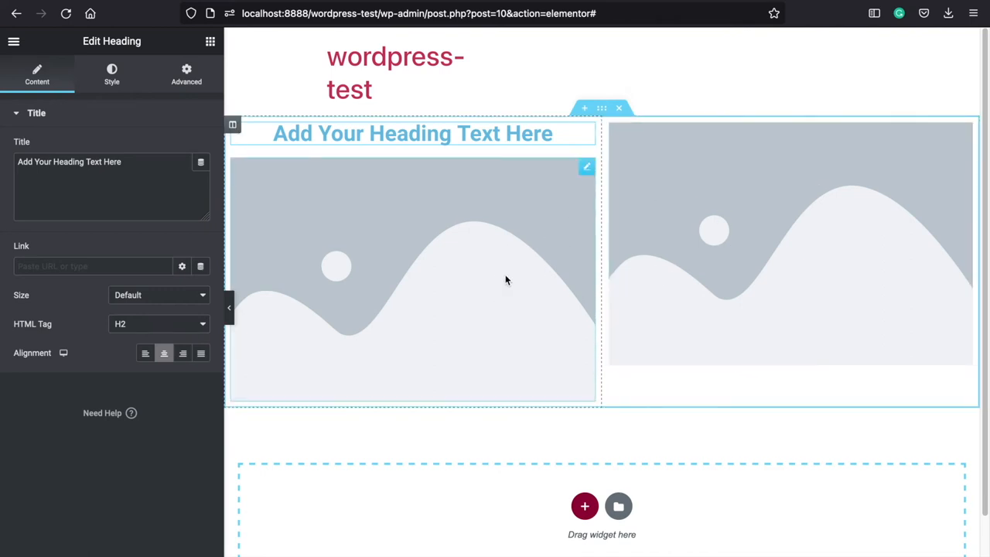
pyautogui.moveTo(560, 256)
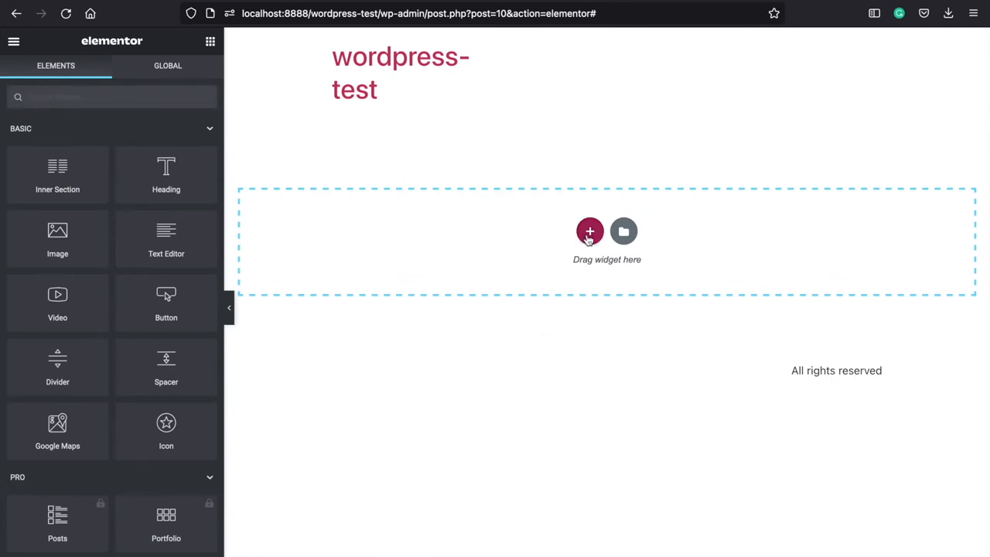
# Step: Create a fresh single-column section with a Heading widget aligned Center
pyautogui.click(589, 232)
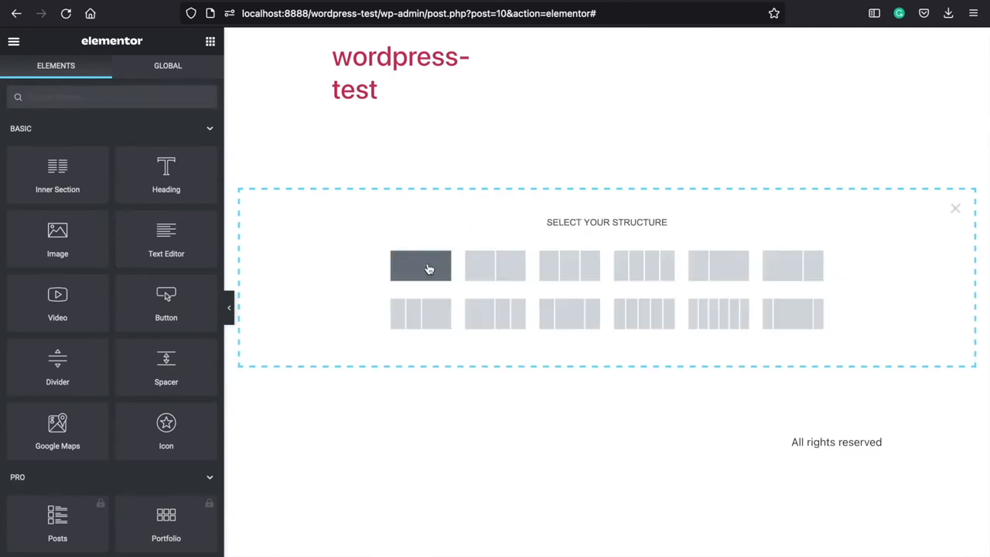
pyautogui.click(421, 266)
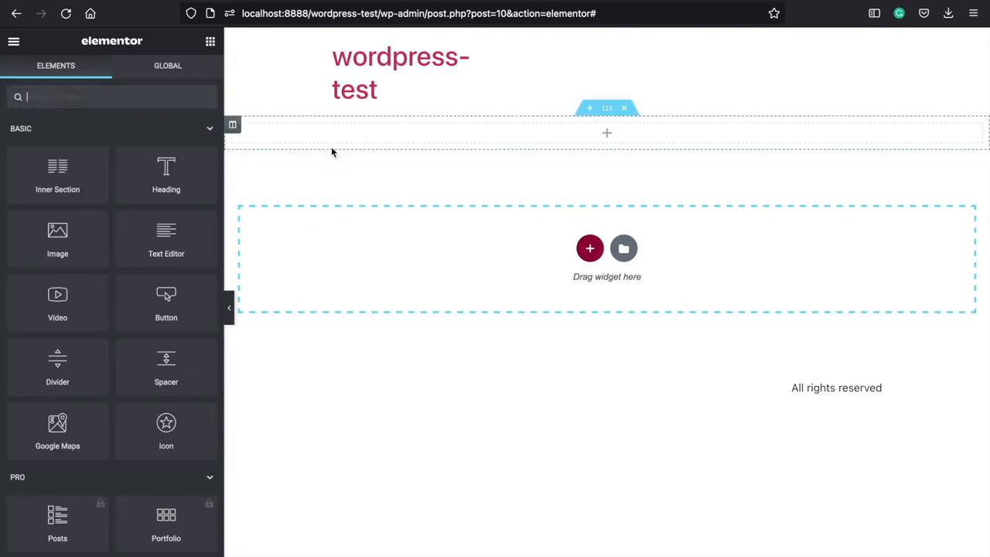
pyautogui.moveTo(166, 173); pyautogui.dragTo(529, 133)
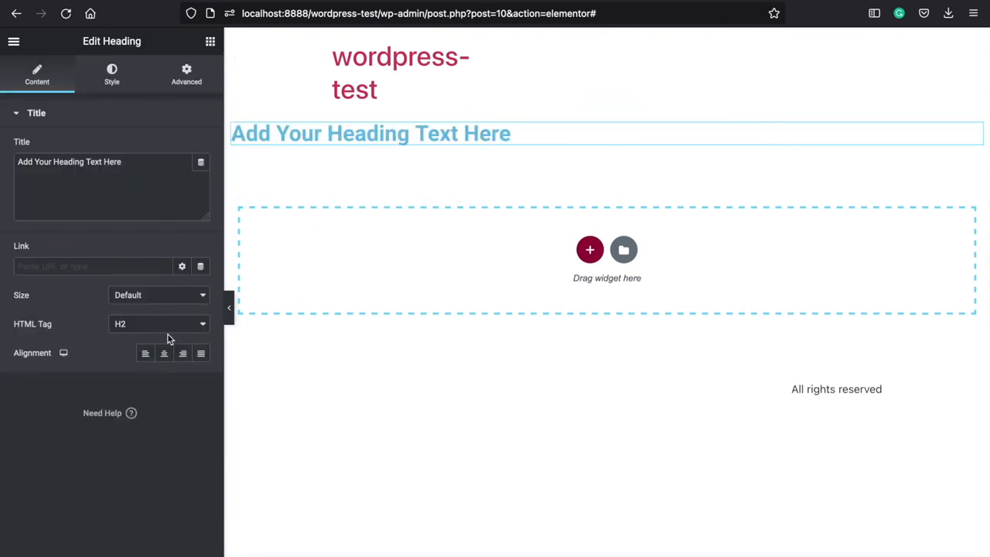
pyautogui.click(164, 353)
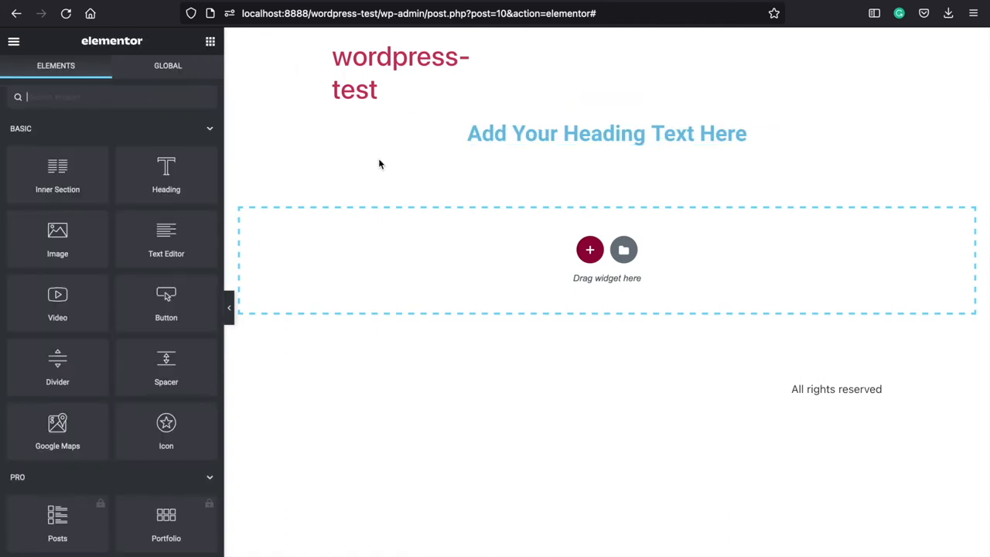
pyautogui.moveTo(57, 173)
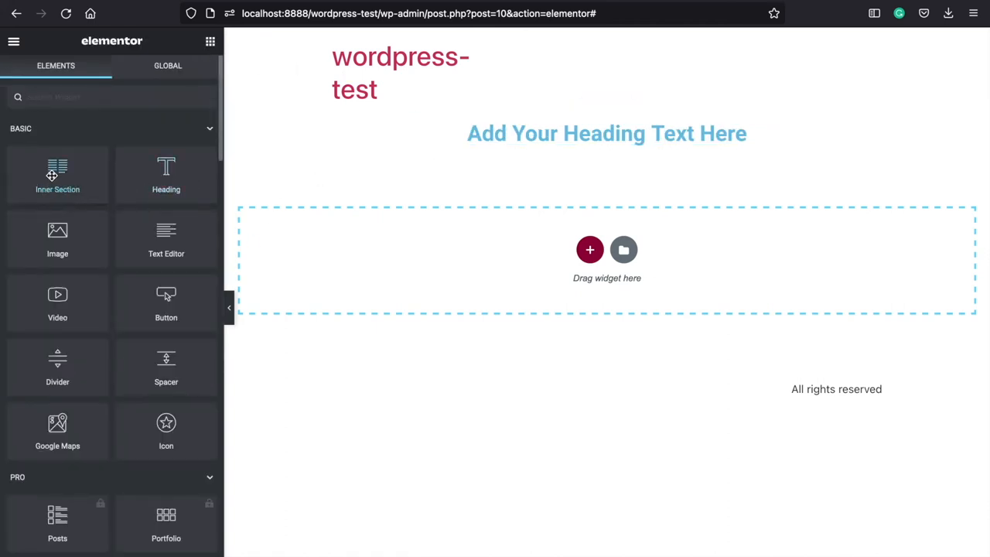
# Step: Drop a two-column Inner Section below the centered heading
pyautogui.moveTo(57, 173); pyautogui.dragTo(570, 154)
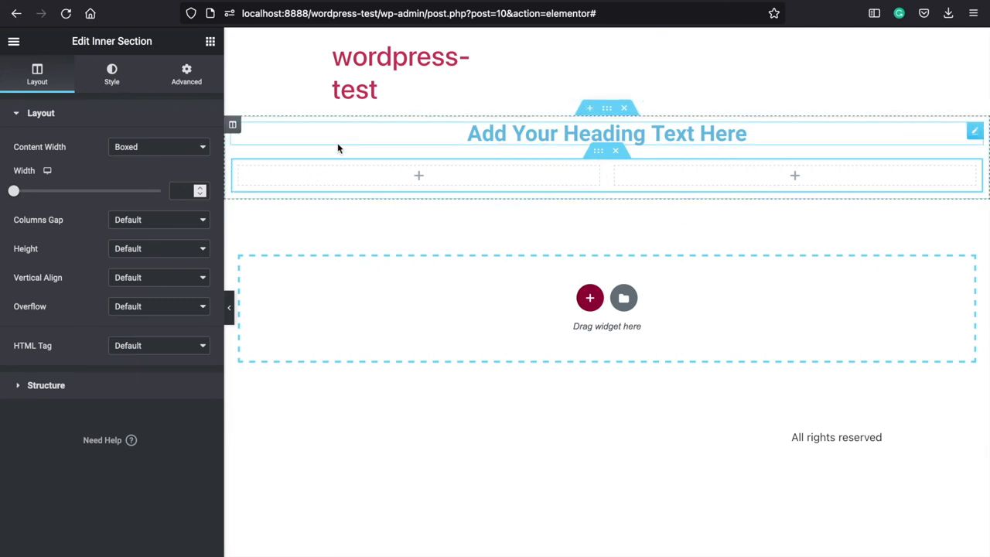
pyautogui.moveTo(457, 158)
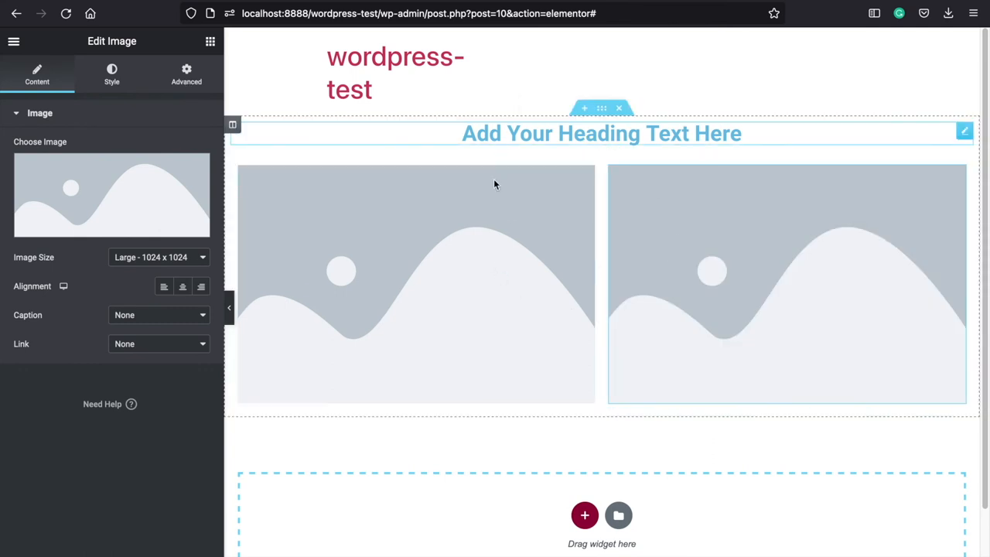
pyautogui.moveTo(614, 353)
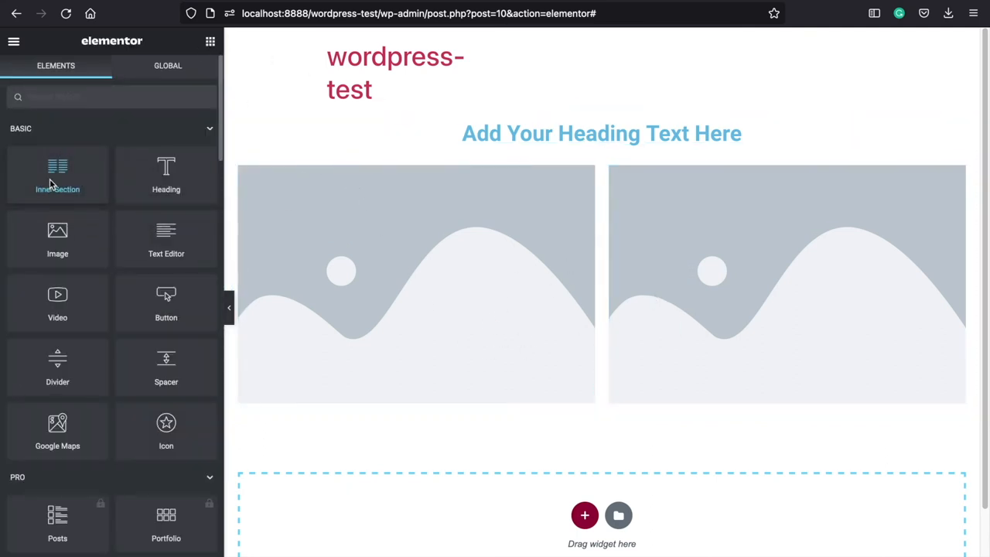
# Step: Place a second Inner Section beneath the images and give it a third column via Add New Column
pyautogui.moveTo(58, 173); pyautogui.dragTo(545, 421)
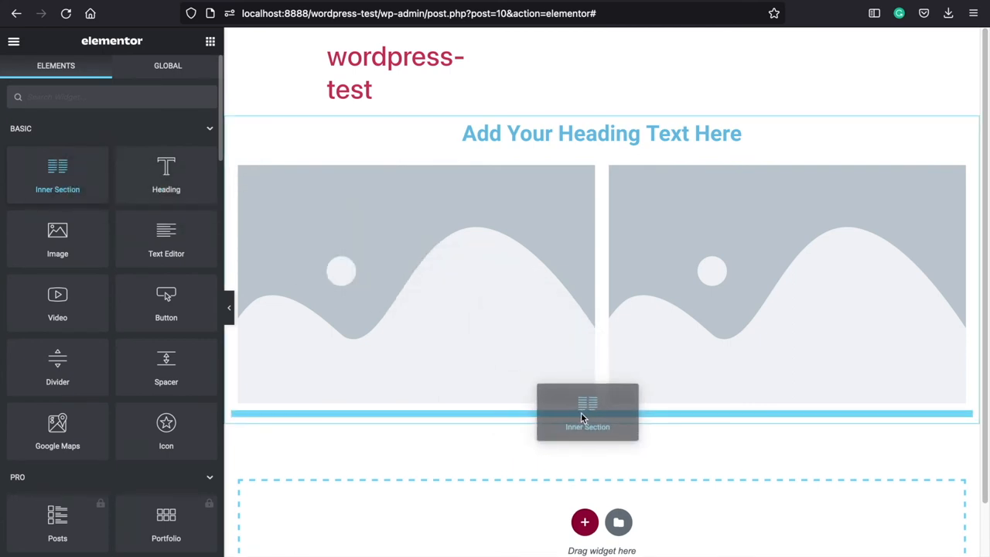
pyautogui.moveTo(588, 410); pyautogui.dragTo(518, 427)
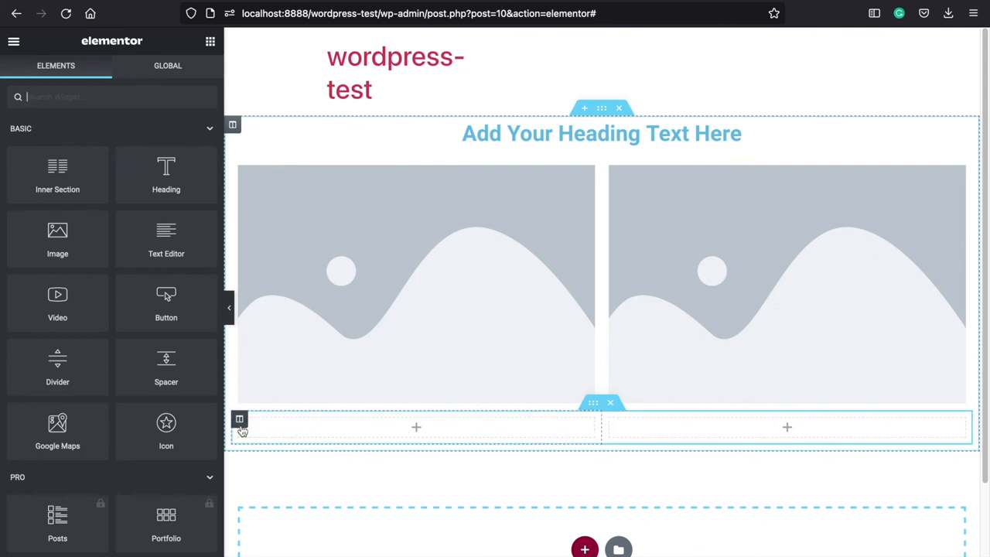
pyautogui.rightClick(240, 419)
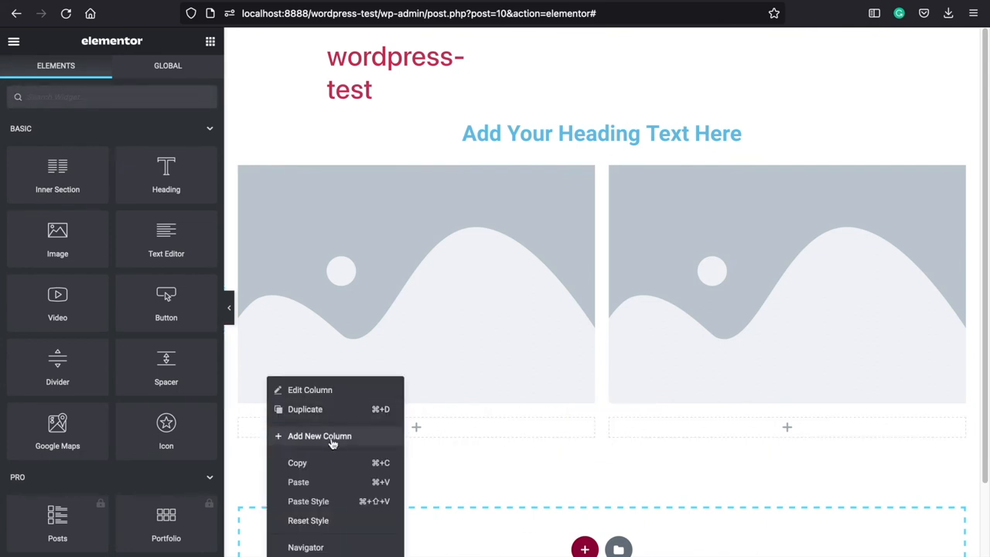
pyautogui.click(309, 390)
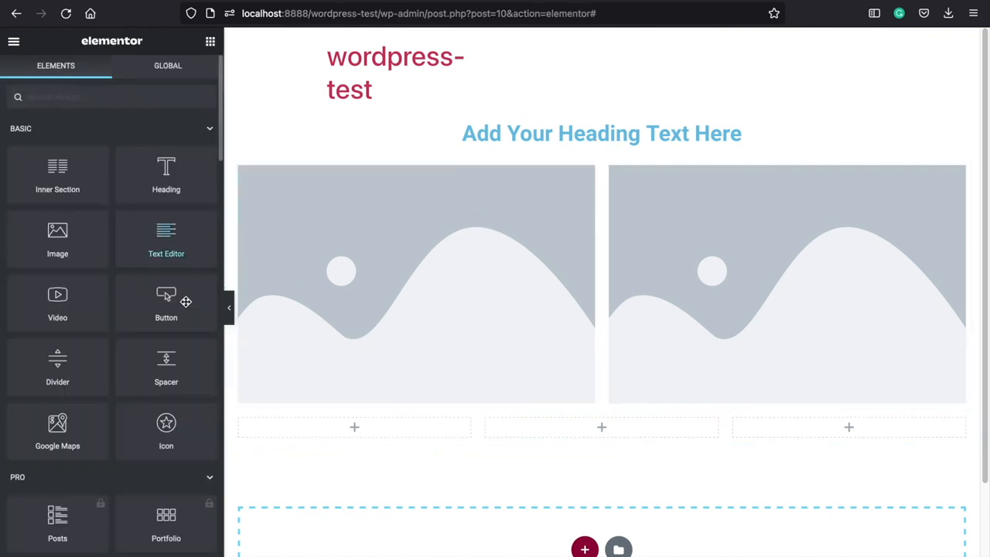
pyautogui.moveTo(165, 431)
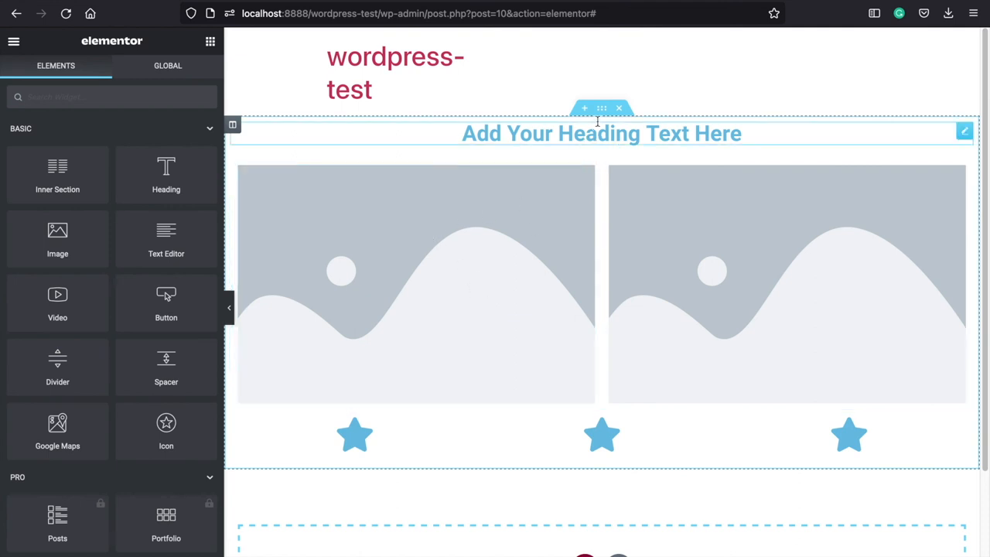
# Step: Set the outer section's Style background to Classic type for a solid yellow colour
pyautogui.click(602, 108)
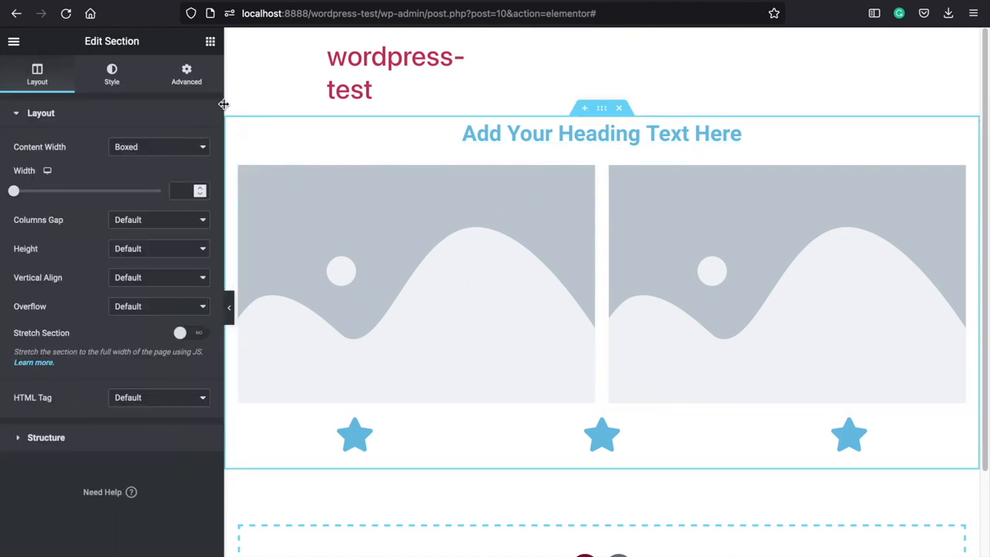
pyautogui.click(111, 74)
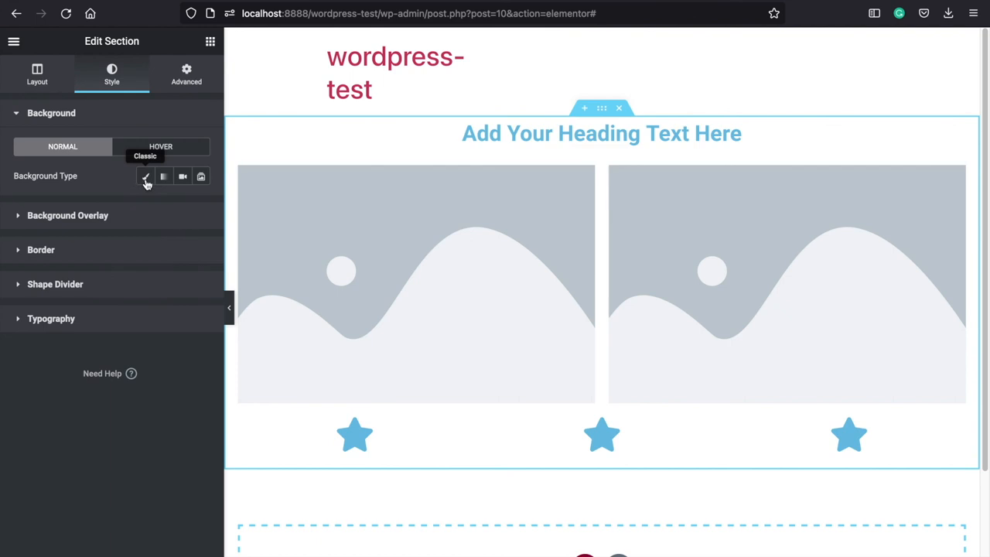
pyautogui.click(145, 176)
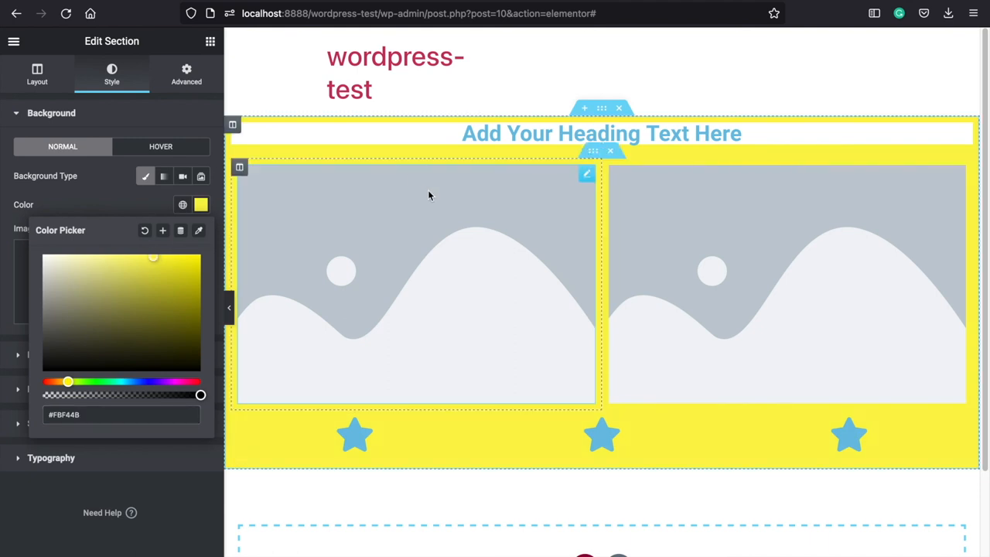
pyautogui.moveTo(569, 215)
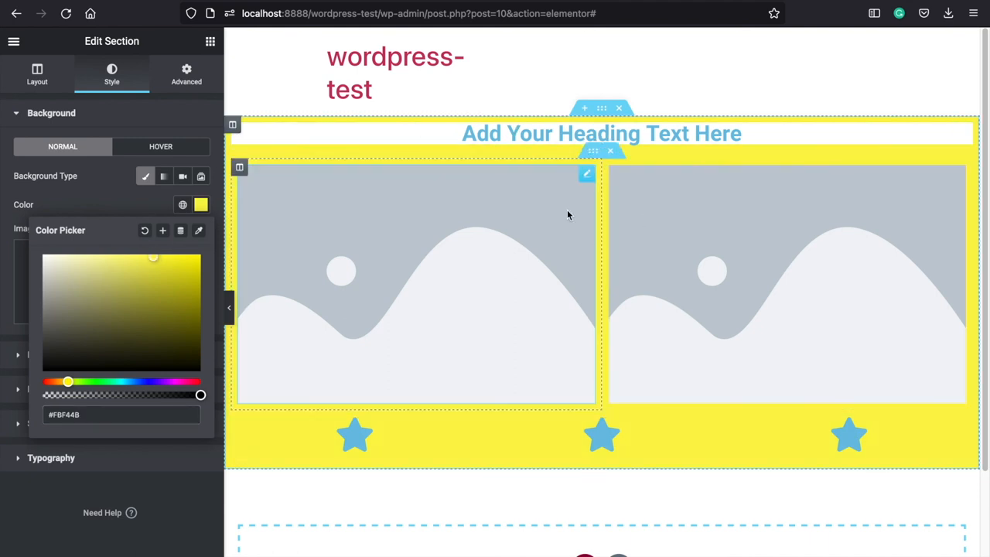
pyautogui.moveTo(433, 173)
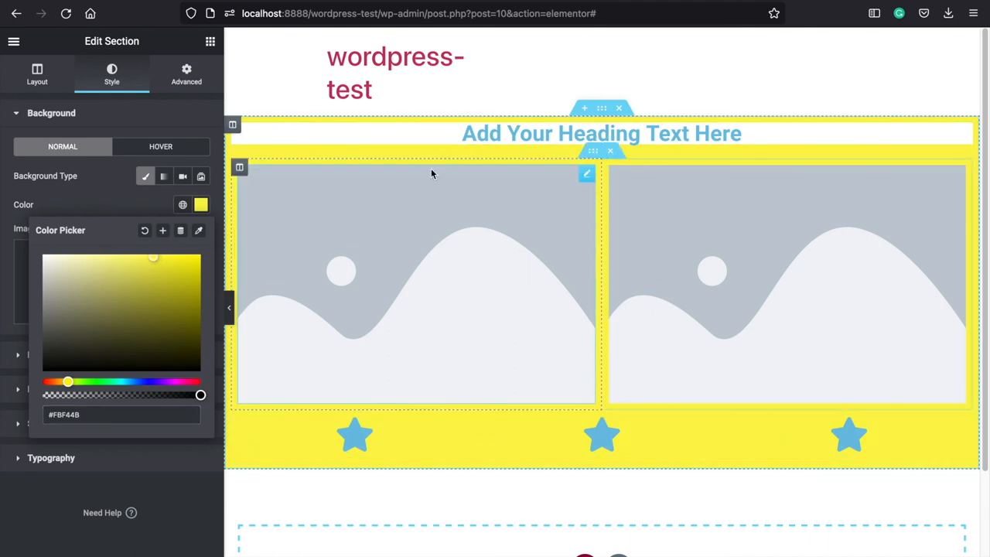